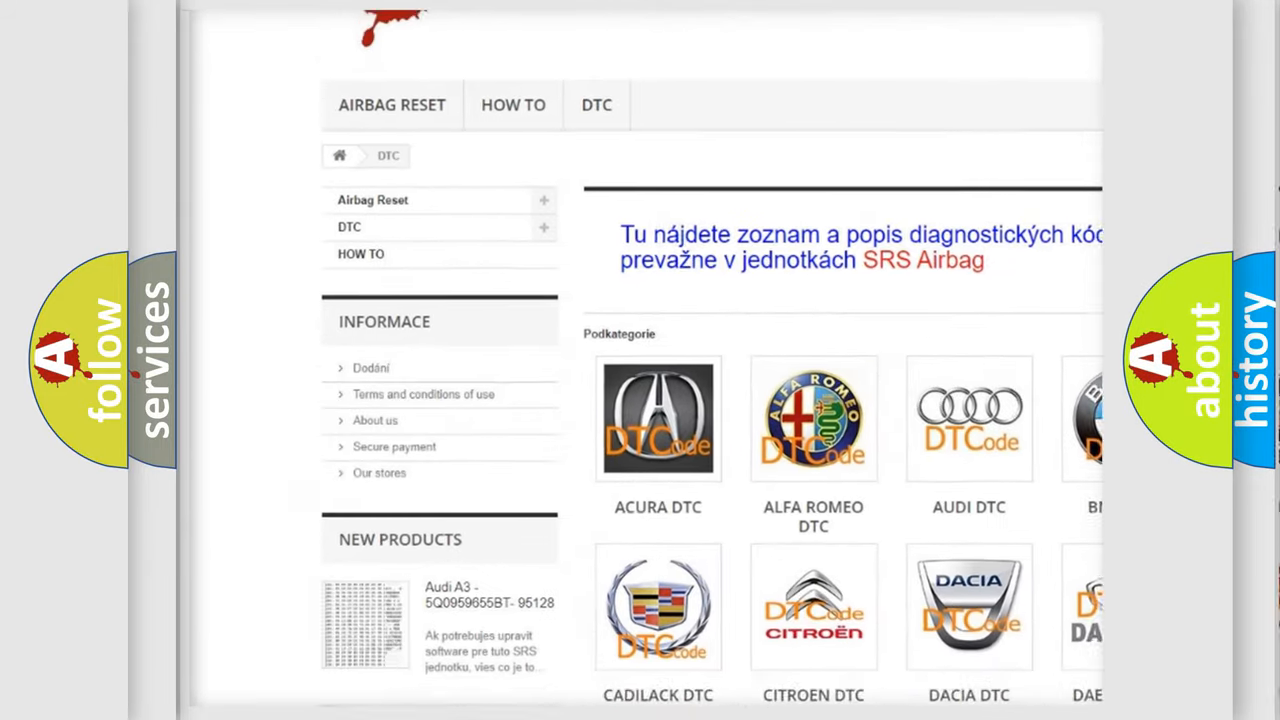
scroll("down", 3)
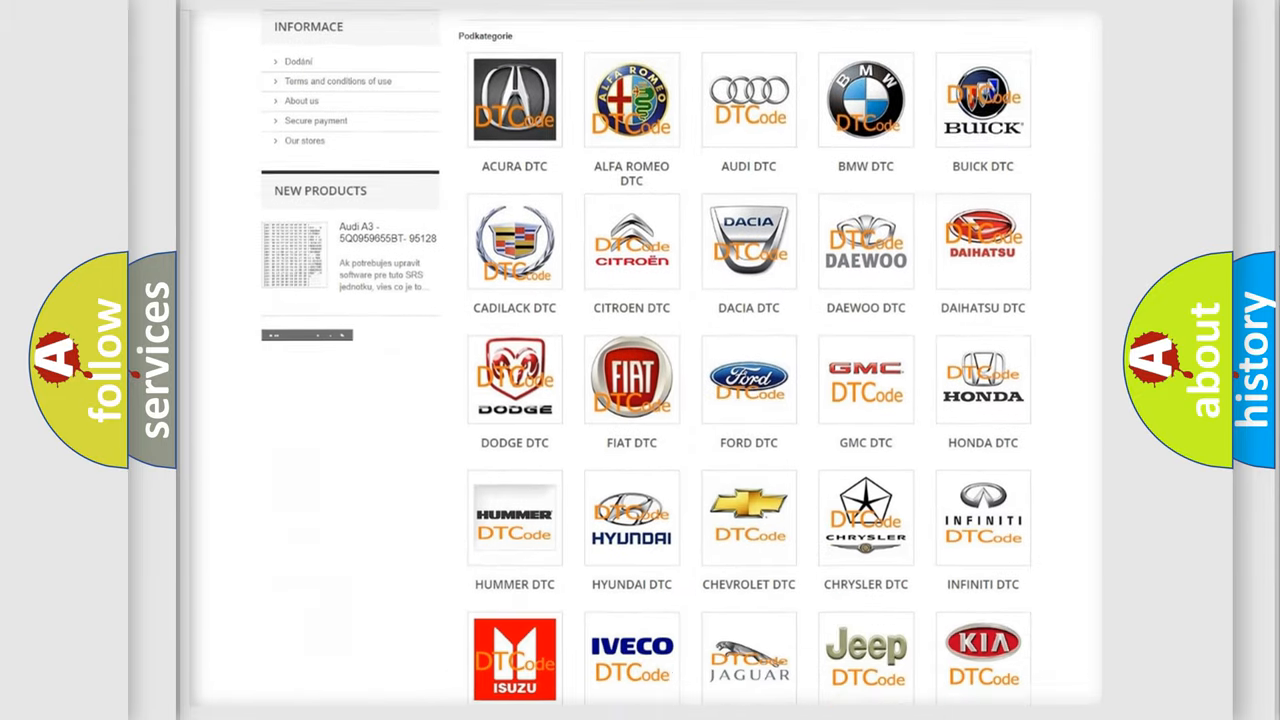
scroll("down", 3)
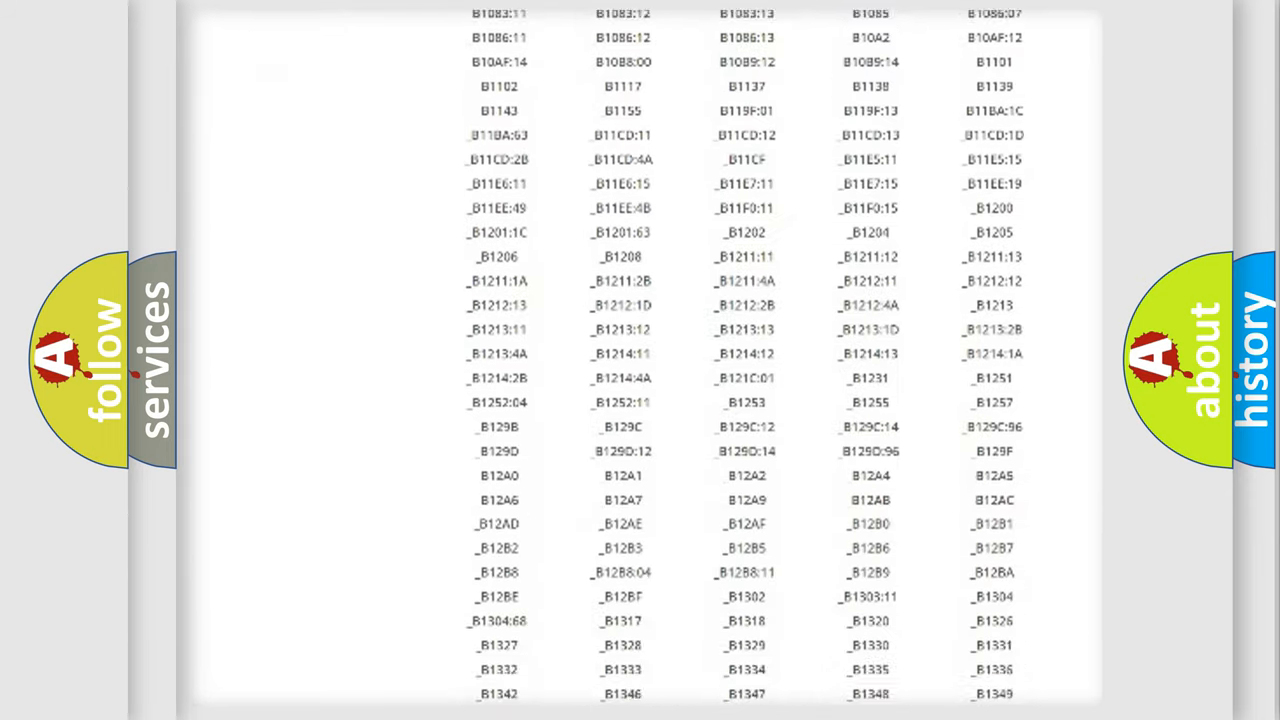
scroll("down", 3)
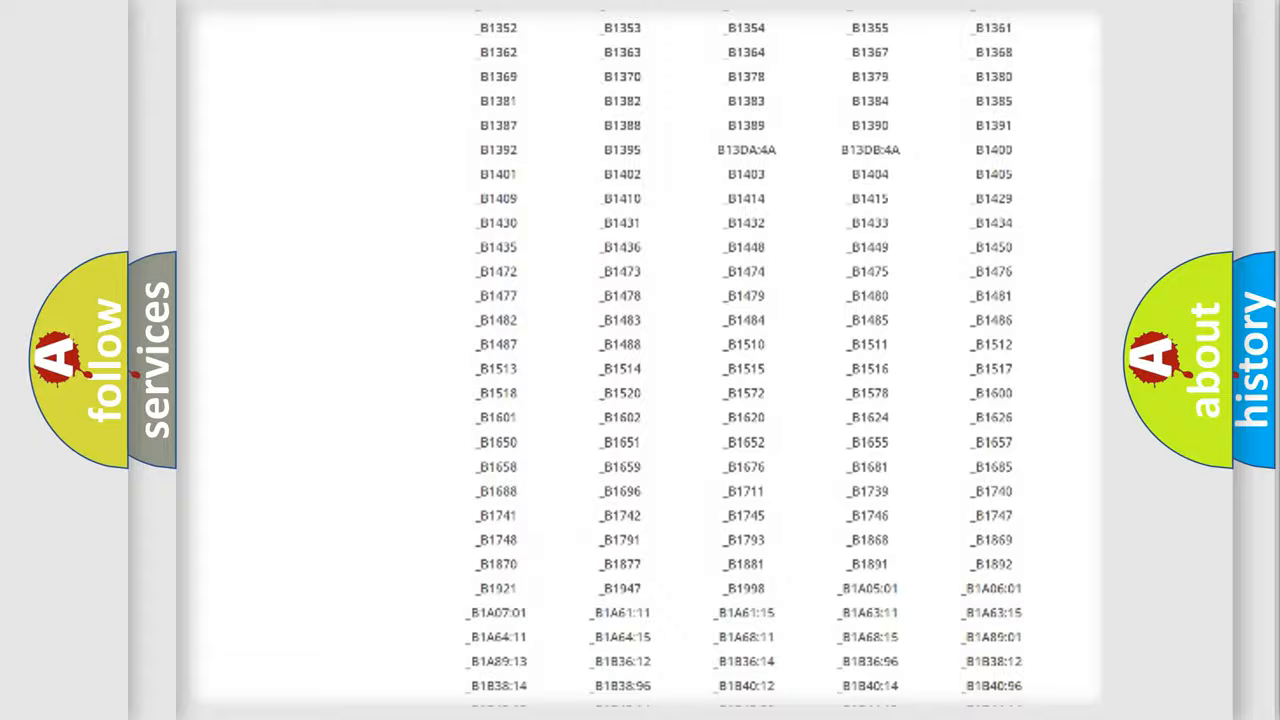